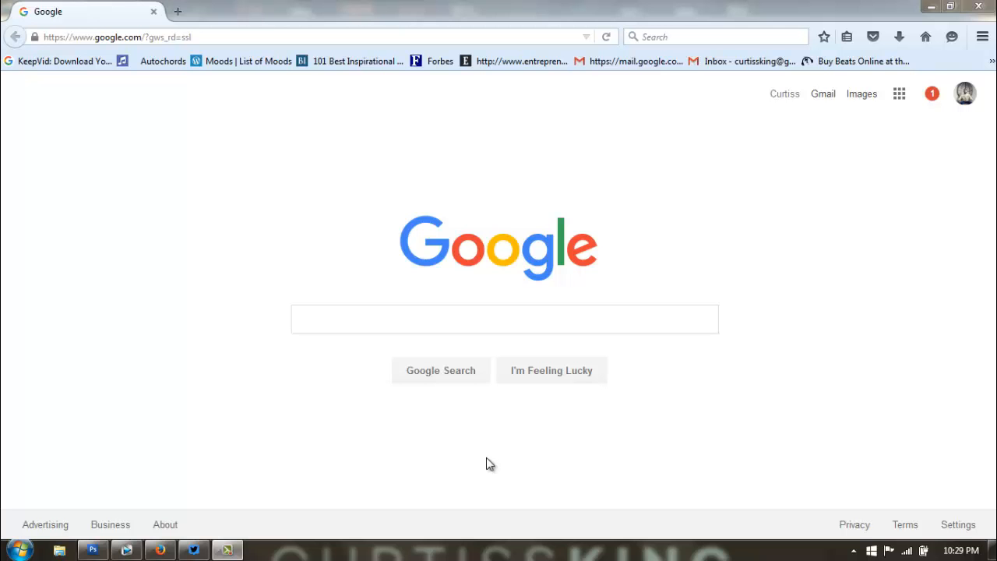
# Step: Clear the Google URL from Firefox's address bar
pyautogui.click(311, 36)
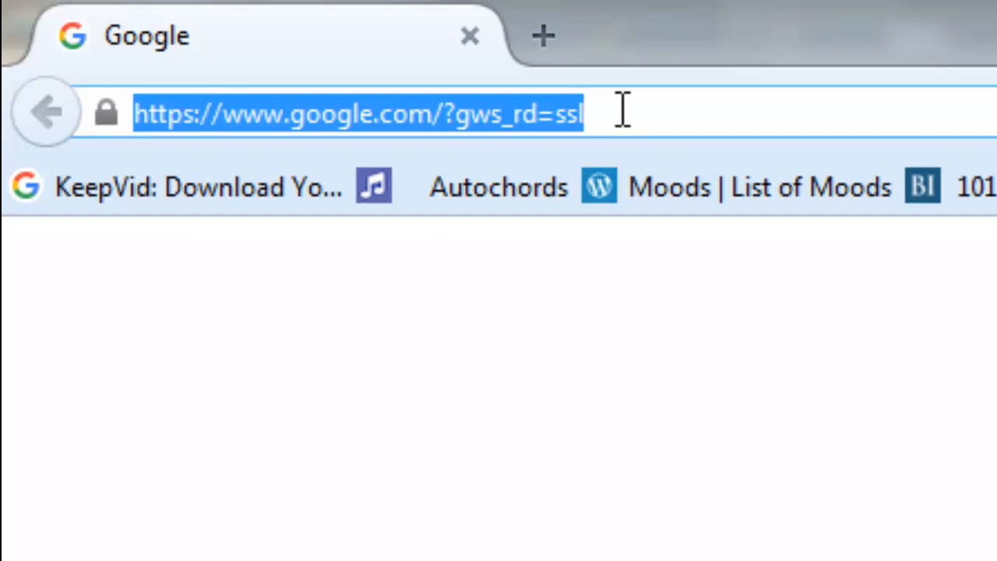
pyautogui.press('Delete')
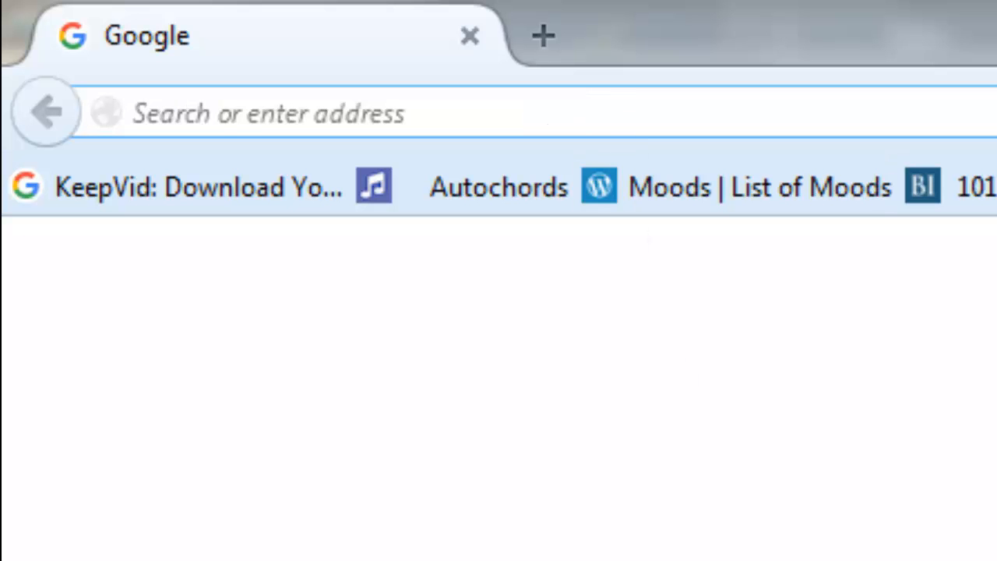
pyautogui.moveTo(546, 101)
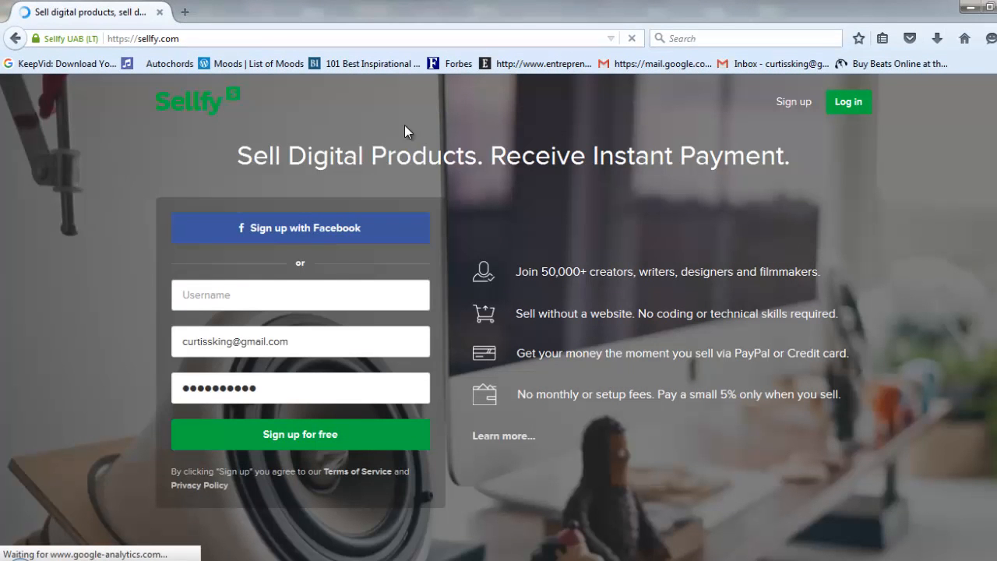
pyautogui.moveTo(546, 209)
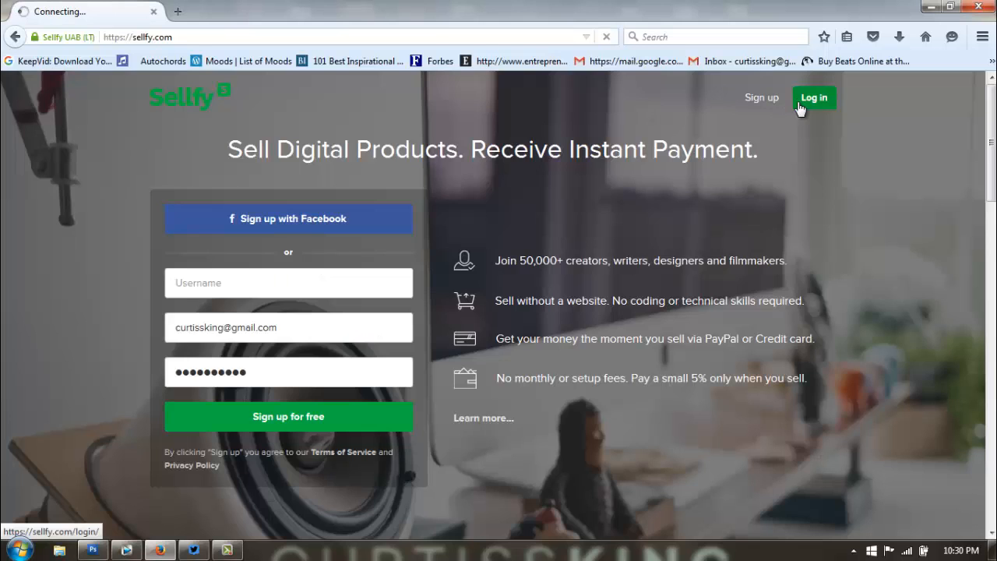
# Step: Log in to Sellfy to reach the dashboard showing October 2015 stats
pyautogui.click(813, 97)
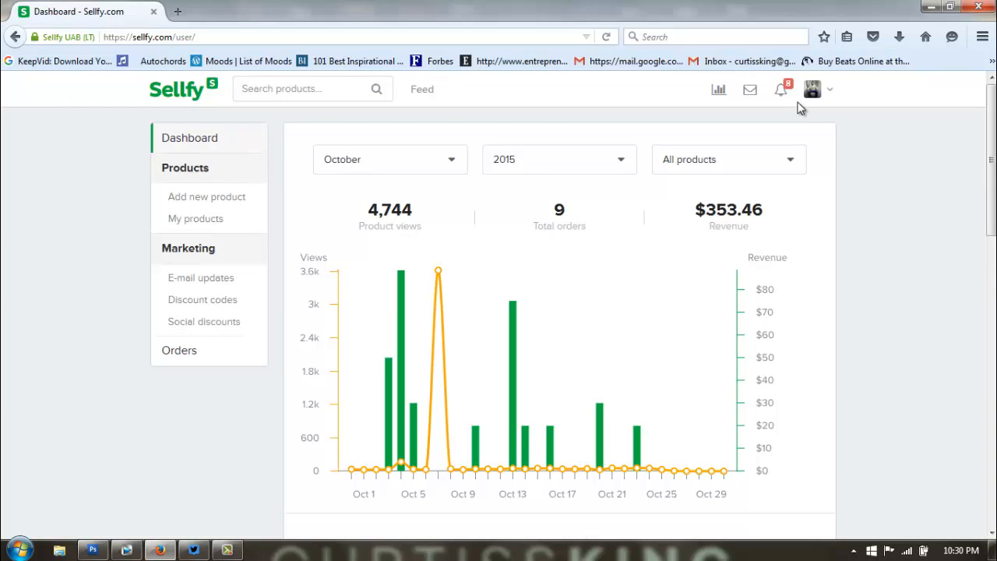
pyautogui.moveTo(659, 115)
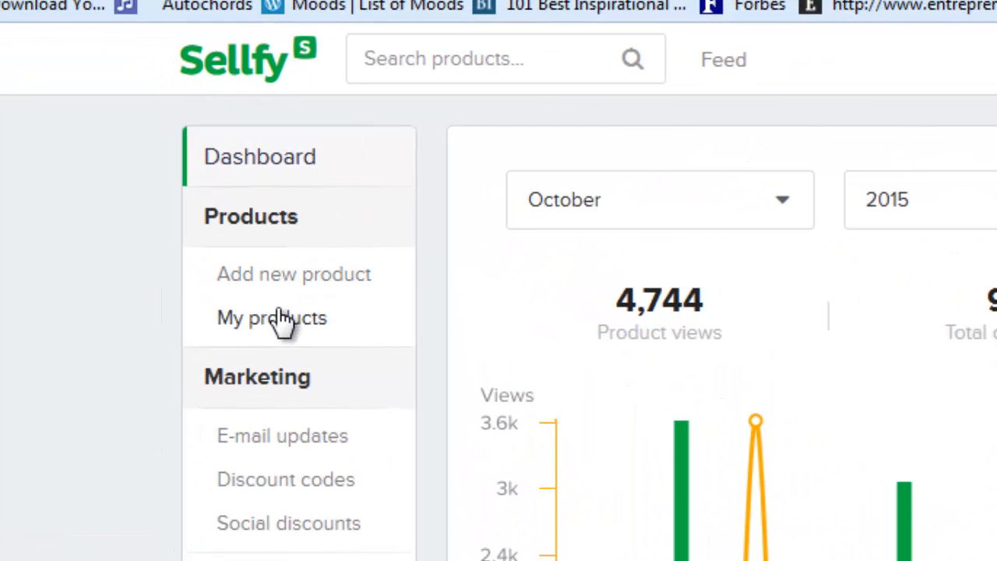
# Step: Add a new product and upload '4Peat - 82 bpm - CurtissKingBEATS.mp3' as its file
pyautogui.click(293, 274)
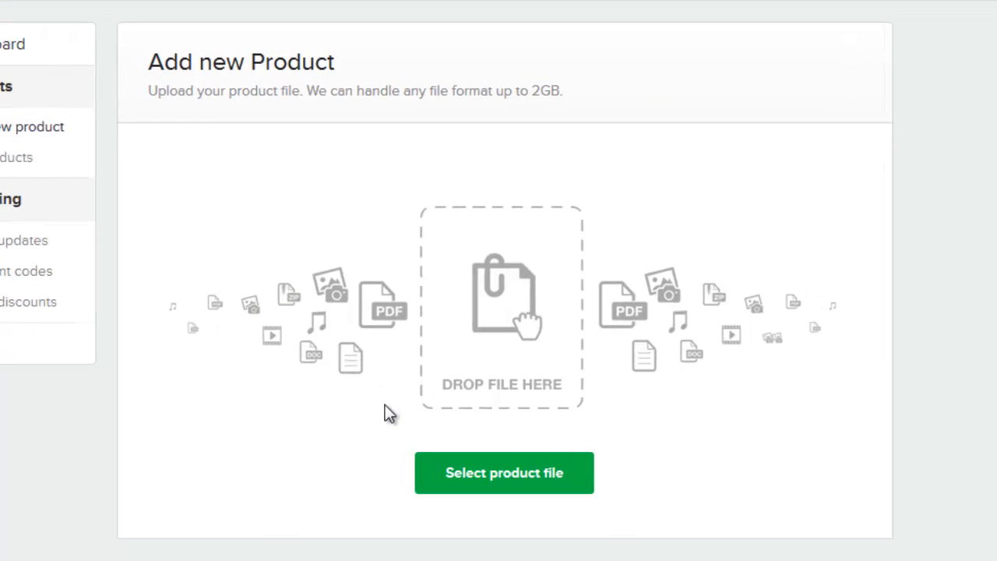
pyautogui.moveTo(415, 450)
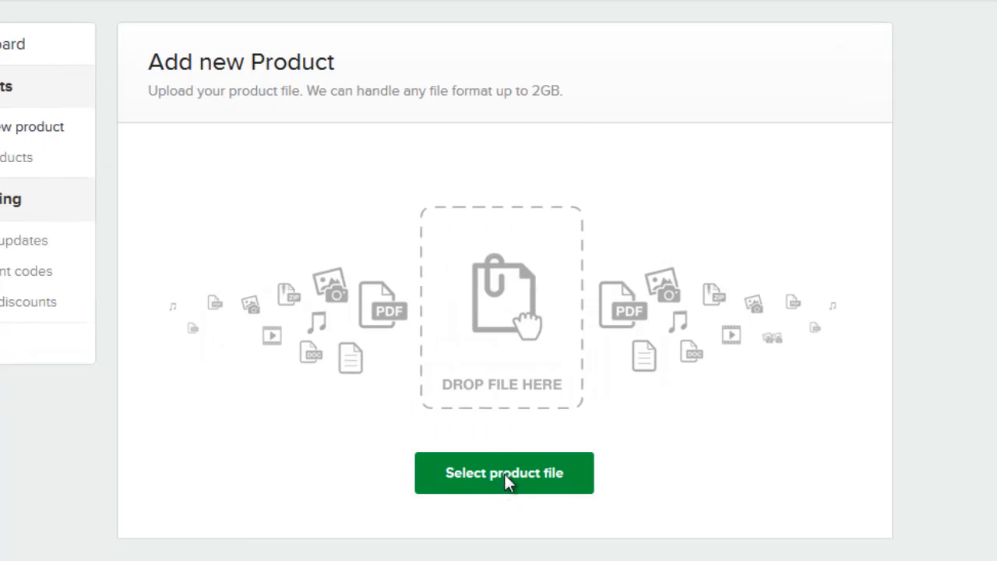
pyautogui.click(504, 473)
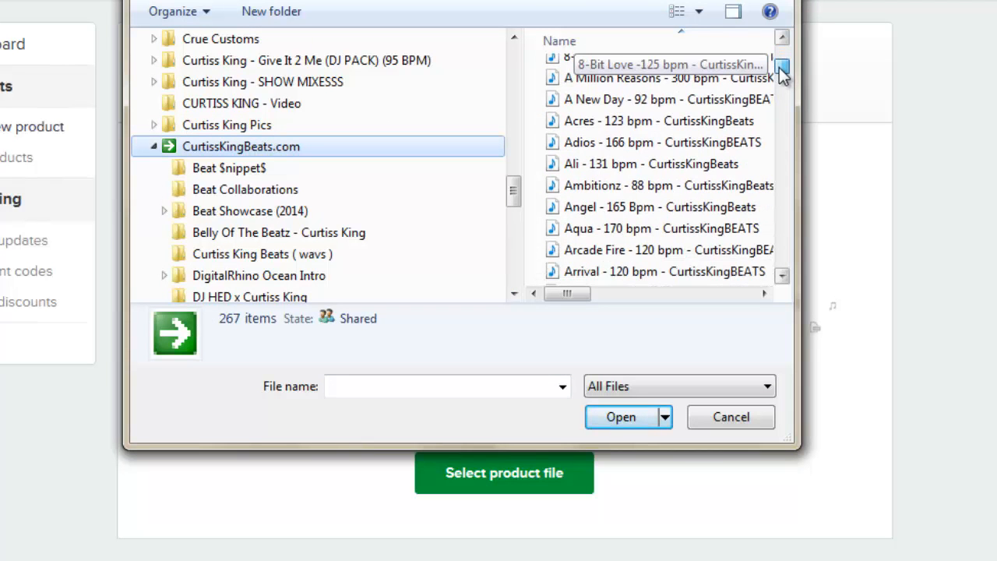
pyautogui.click(730, 417)
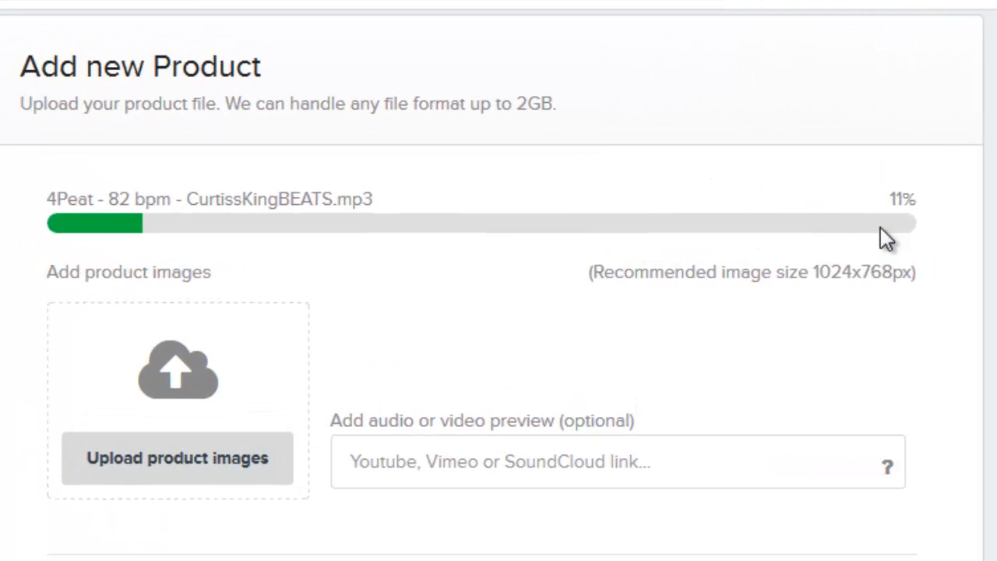
# Step: Upload the red CurtissKing logo as the product image
pyautogui.scroll(-3)
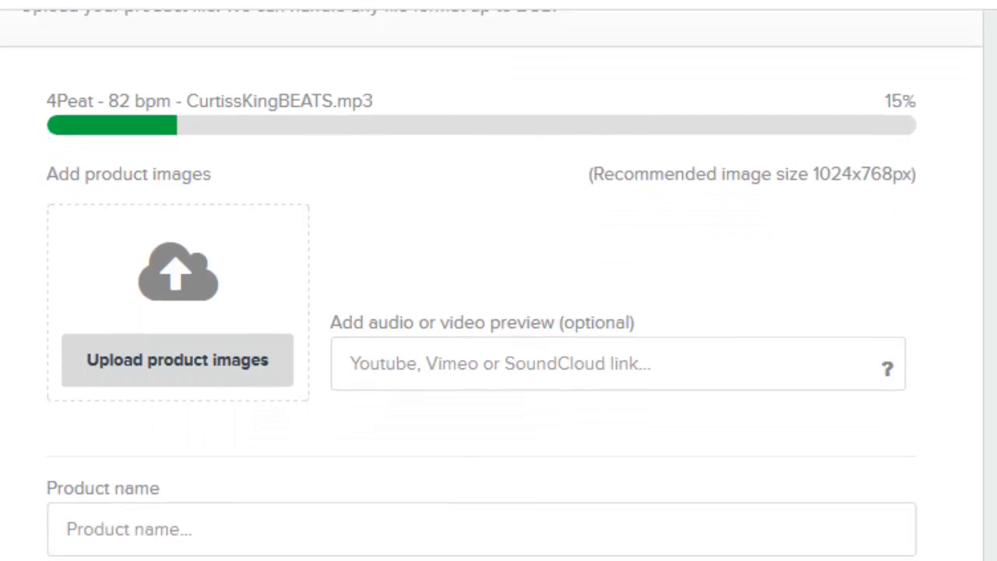
pyautogui.scroll(-3)
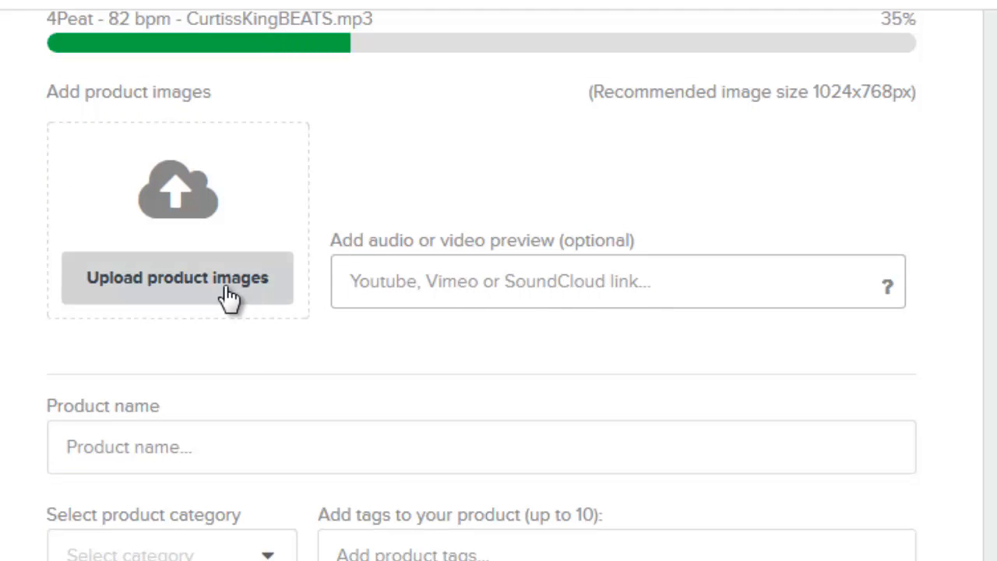
pyautogui.click(177, 279)
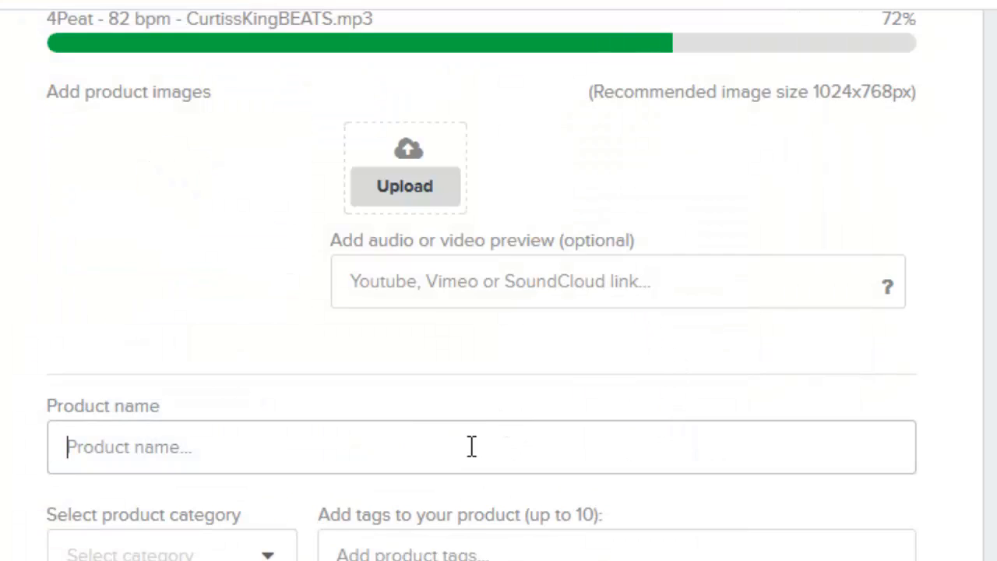
# Step: Name the product '4Peat (Instrumental) | CurtissKingBEATS.com'
pyautogui.write('4Peat (Instrum')
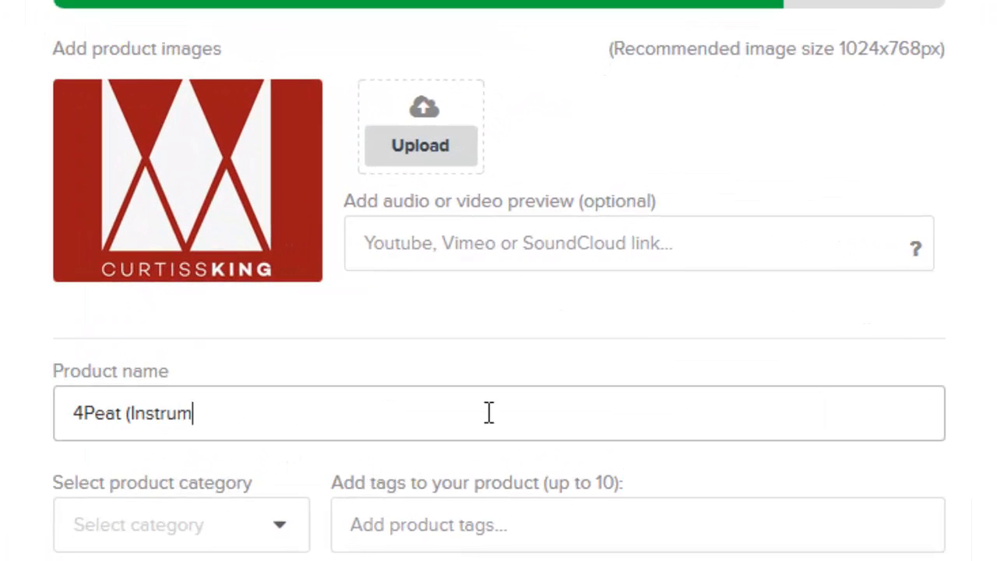
pyautogui.write('ental) | CurtissKin')
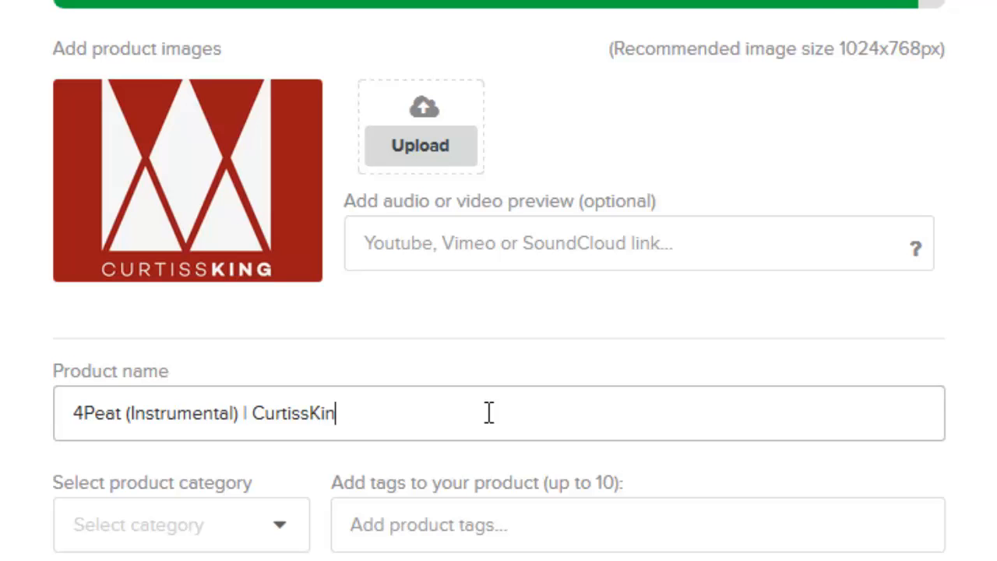
pyautogui.write('gBEATS.com')
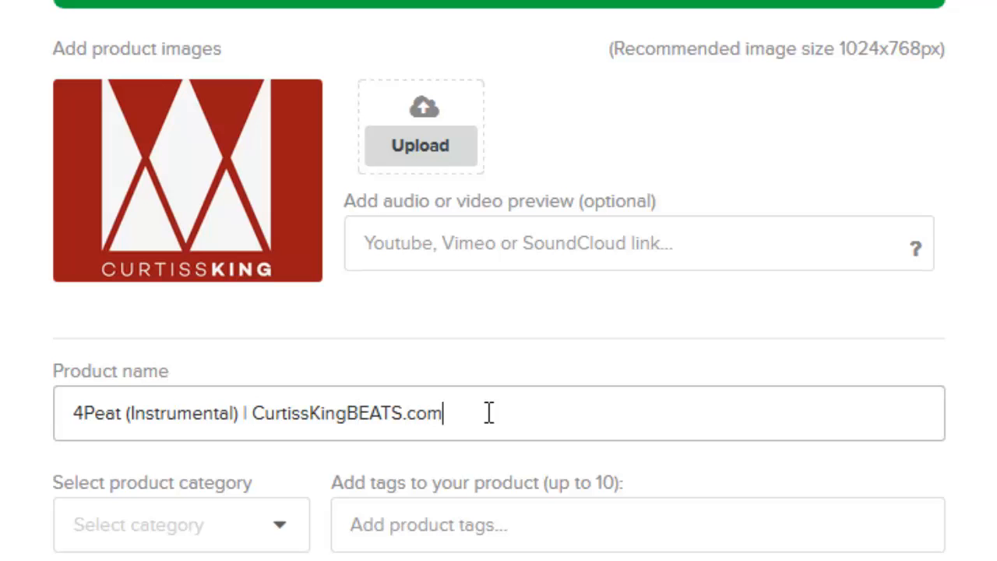
pyautogui.click(180, 524)
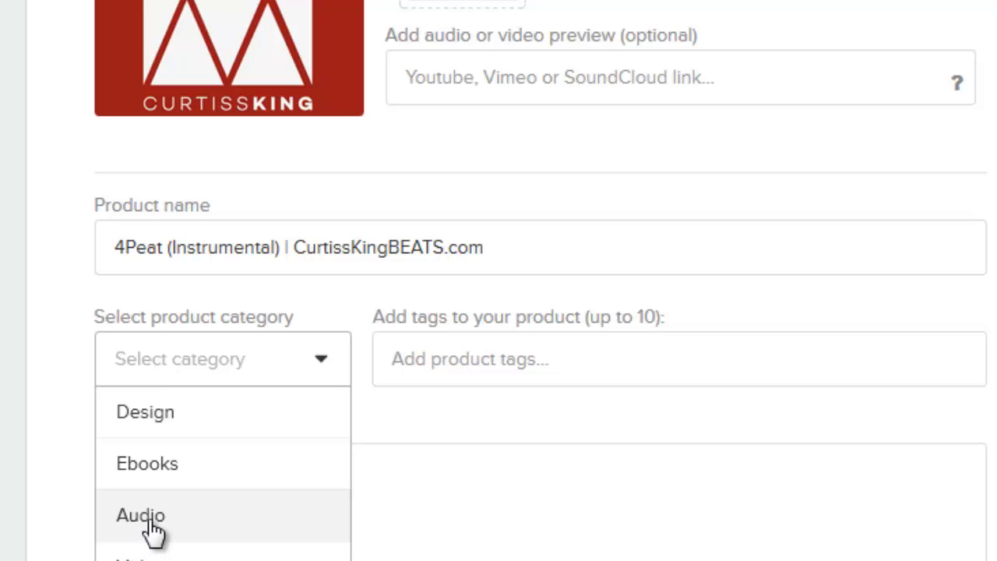
# Step: Set the category to Audio and add the 'instrumental' tag
pyautogui.click(141, 515)
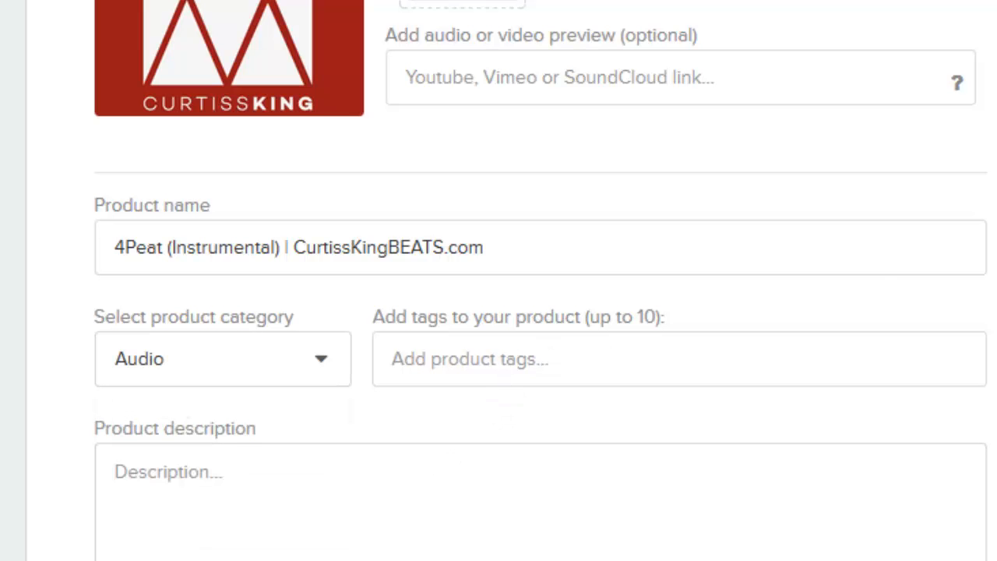
pyautogui.scroll(-3)
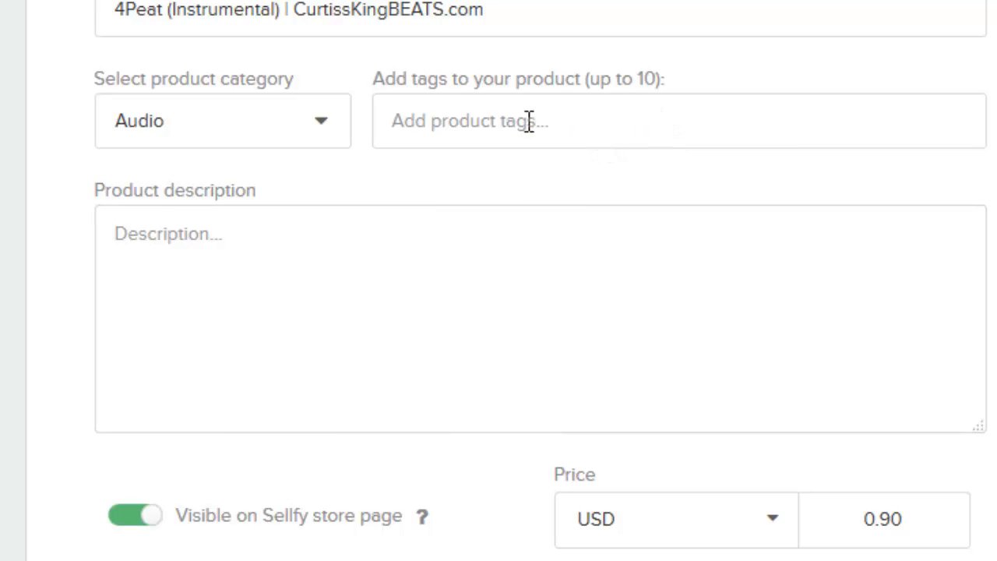
pyautogui.write('Instrum')
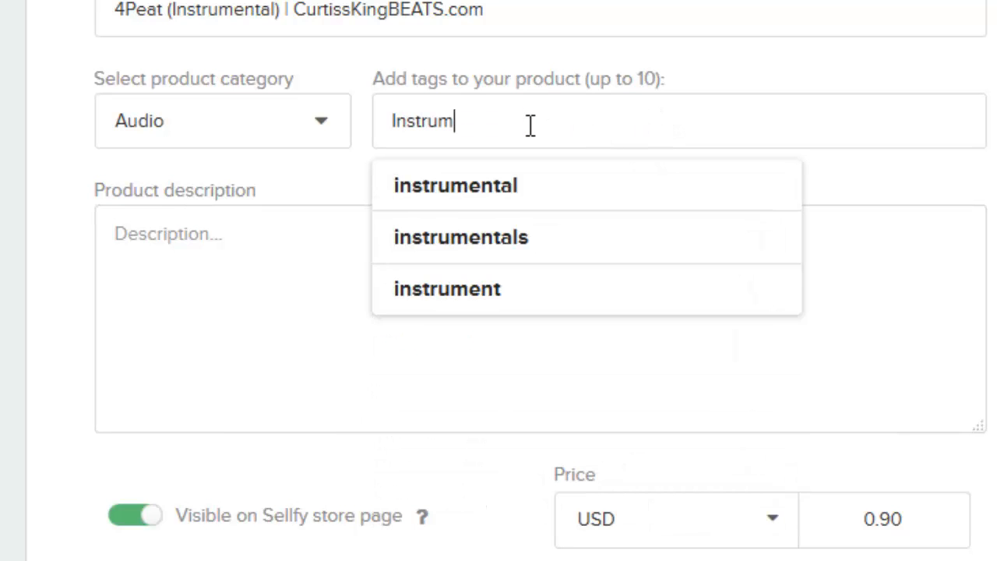
pyautogui.write('ental')
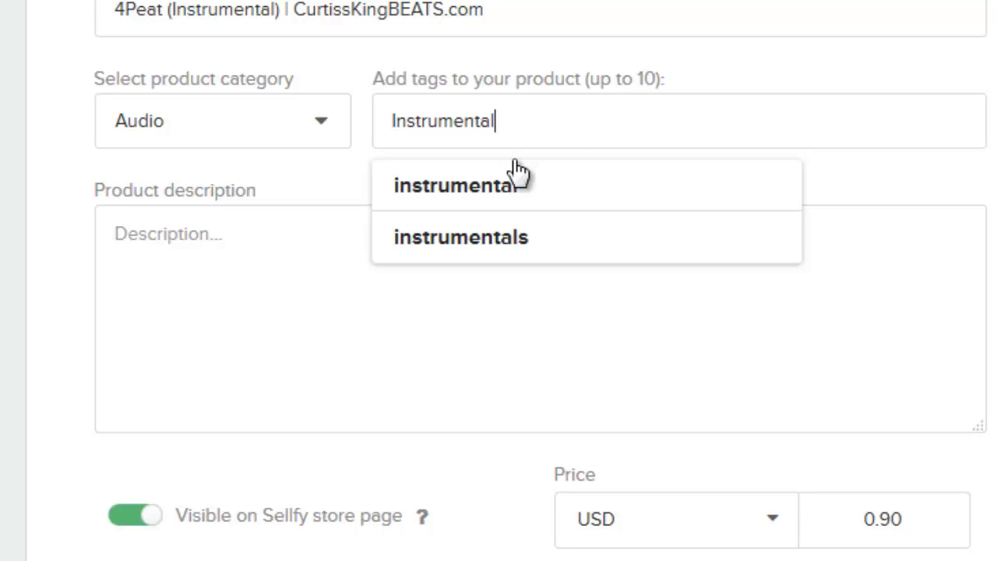
pyautogui.click(454, 185)
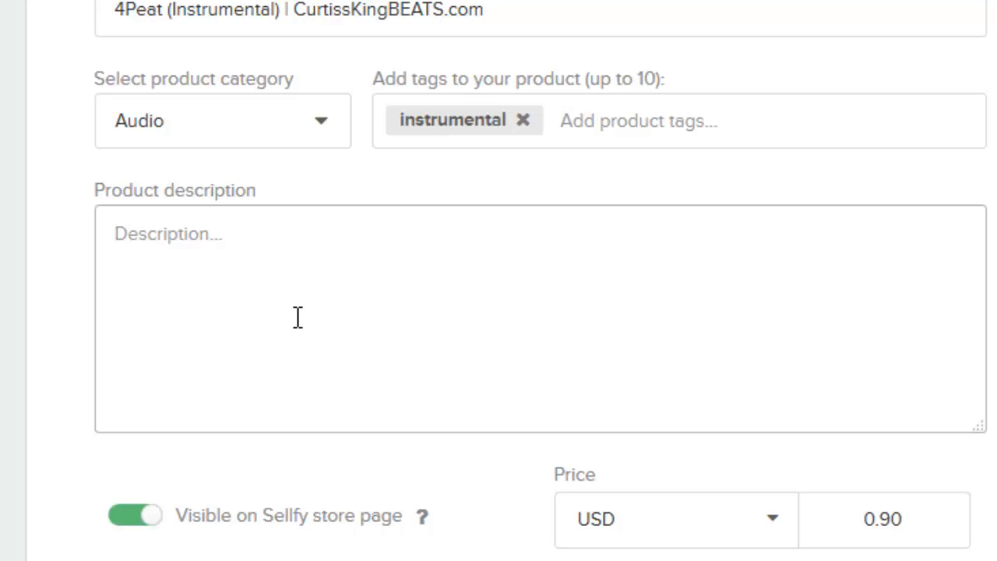
# Step: Enter the description 'Instrumental for 4Peat / Instant Purchase!'
pyautogui.write('In')
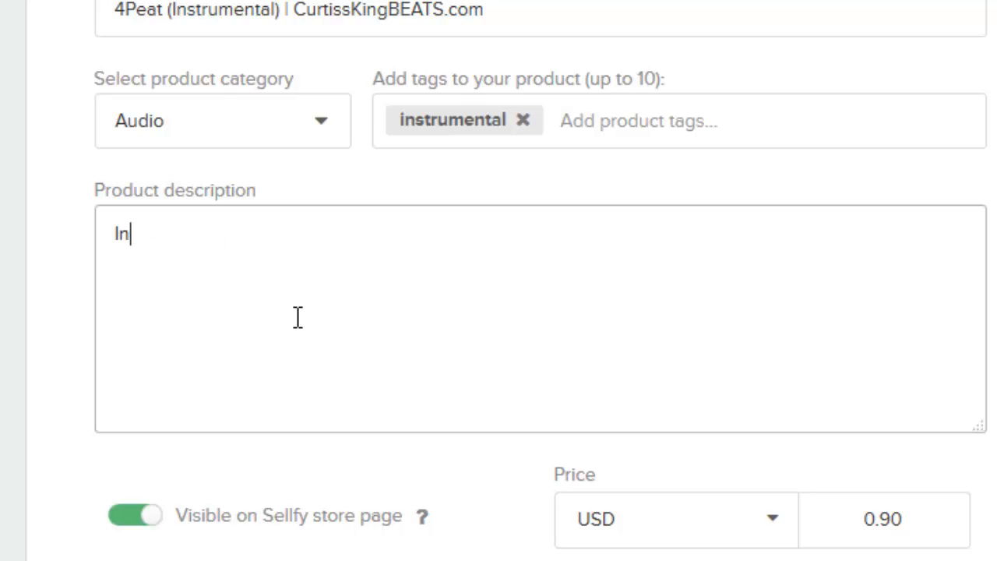
pyautogui.write('strumental for')
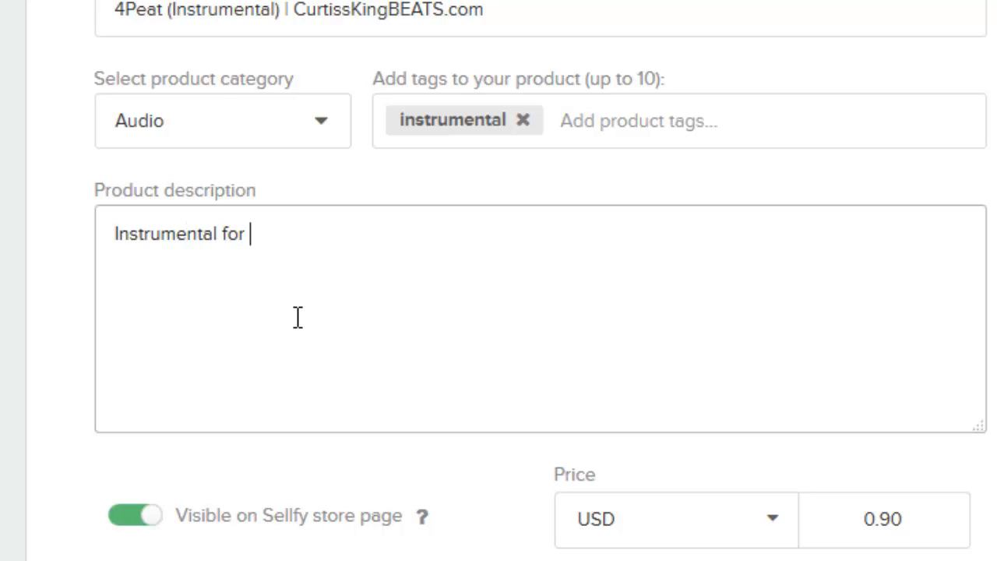
pyautogui.write('"4Pea')
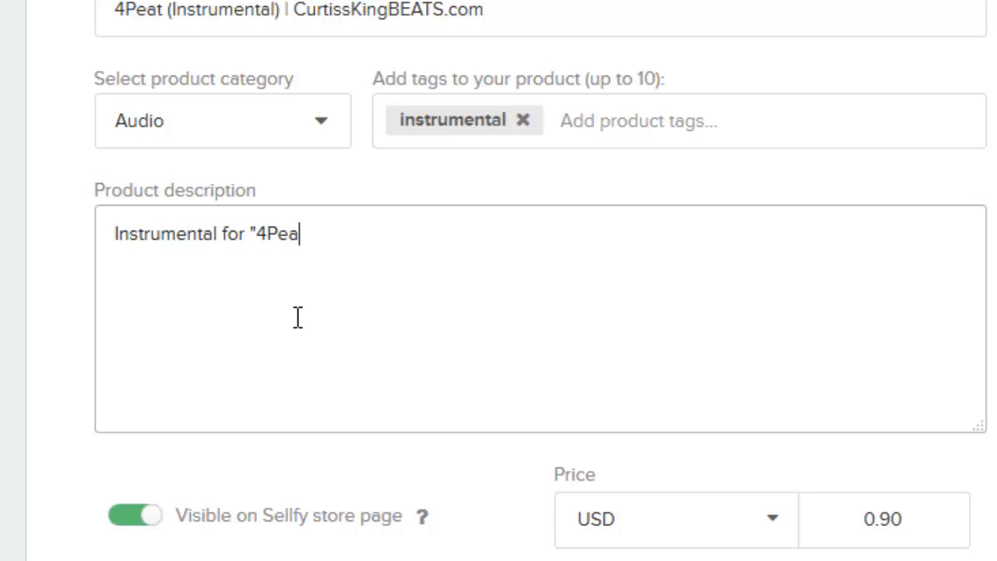
pyautogui.write('t" ins')
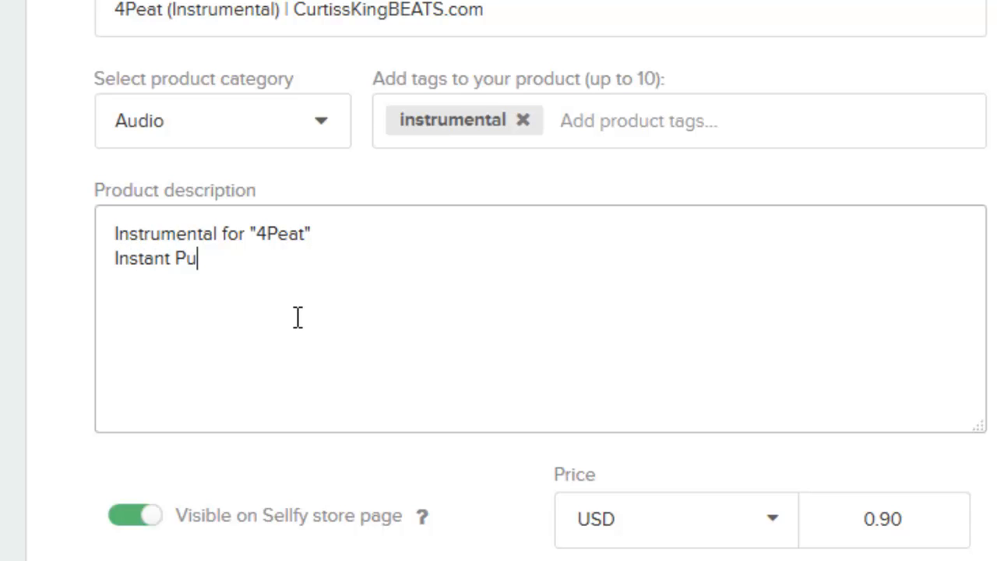
pyautogui.write('rchase')
pyautogui.click(884, 520)
pyautogui.write('3')
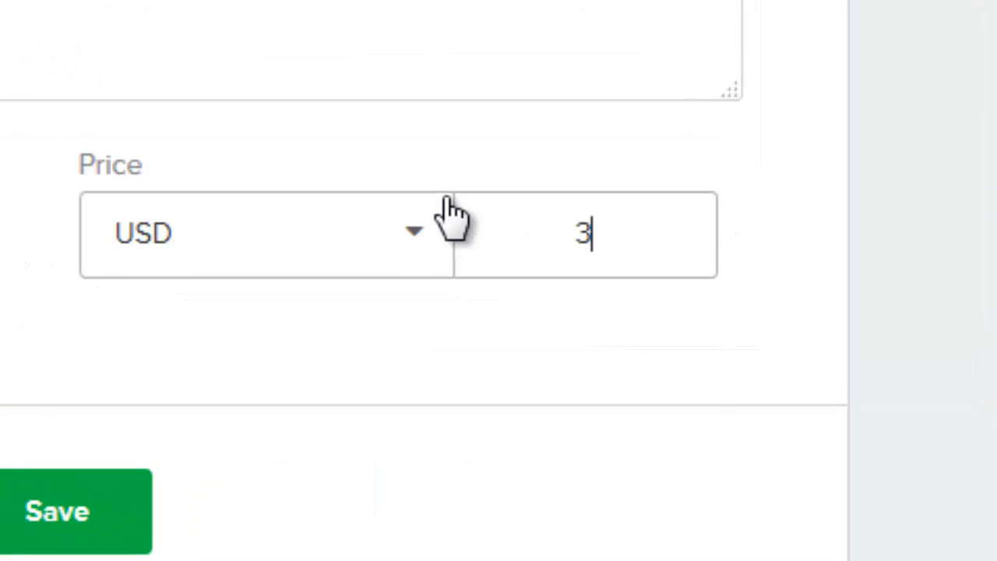
# Step: Set the price to $30.00, hide it from the store page, and save
pyautogui.write('0.00')
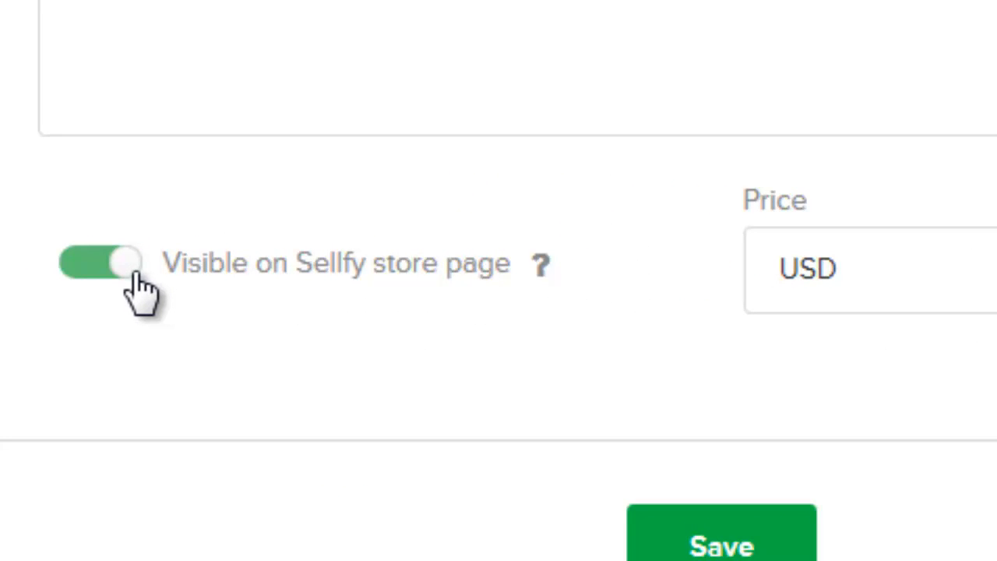
pyautogui.click(100, 262)
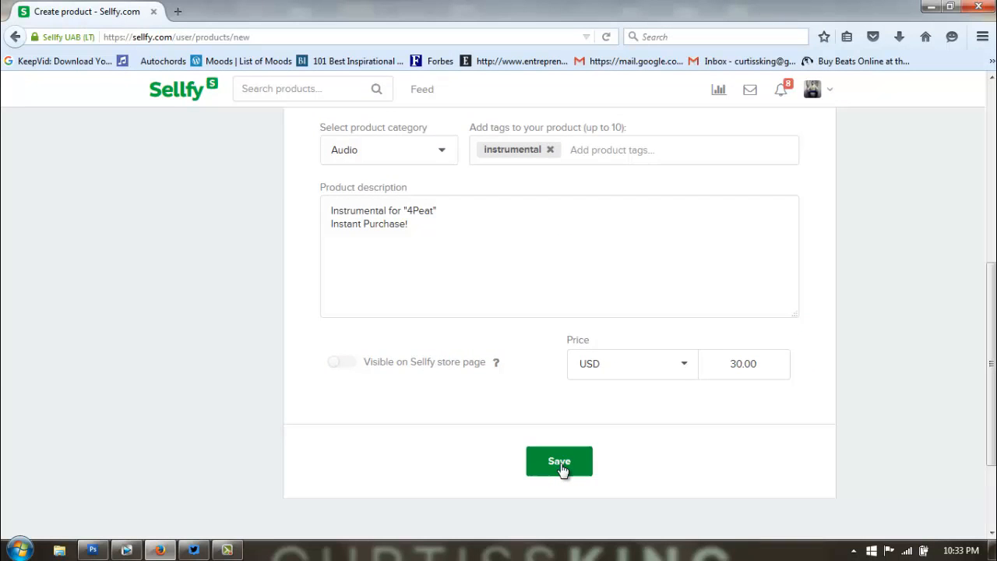
pyautogui.click(559, 461)
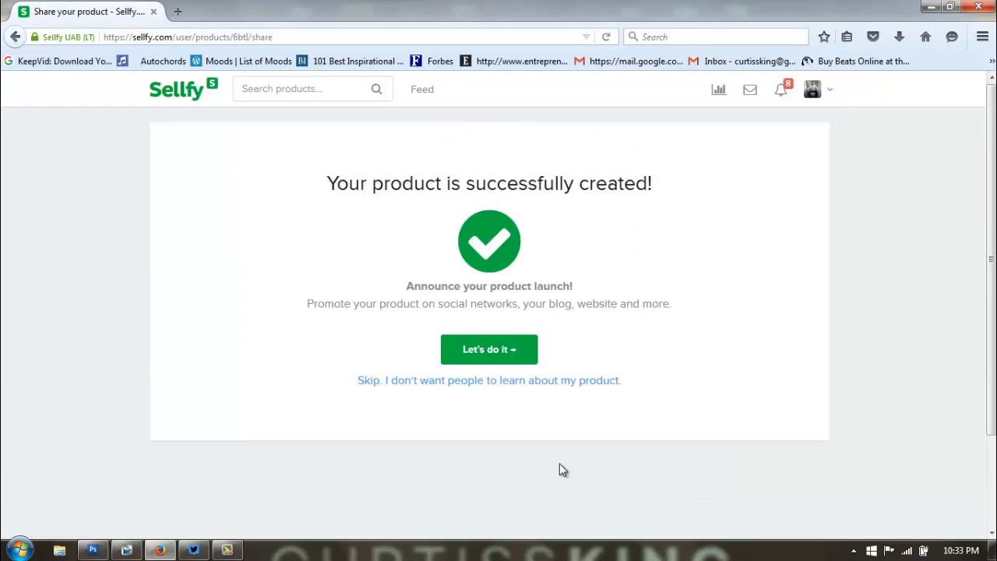
pyautogui.moveTo(522, 375)
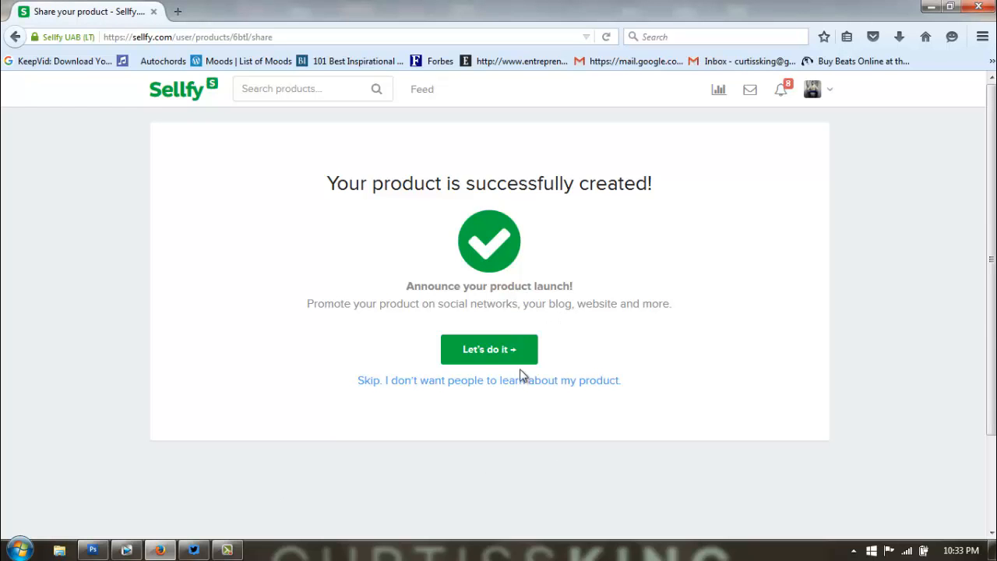
# Step: Skip the launch announcement to open the 4Peat product page
pyautogui.click(489, 380)
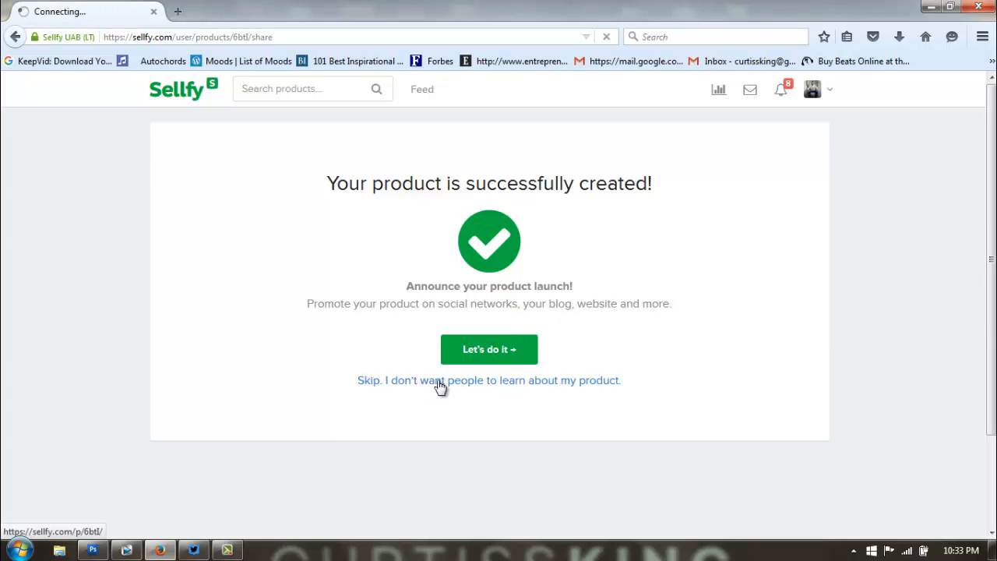
pyautogui.click(489, 380)
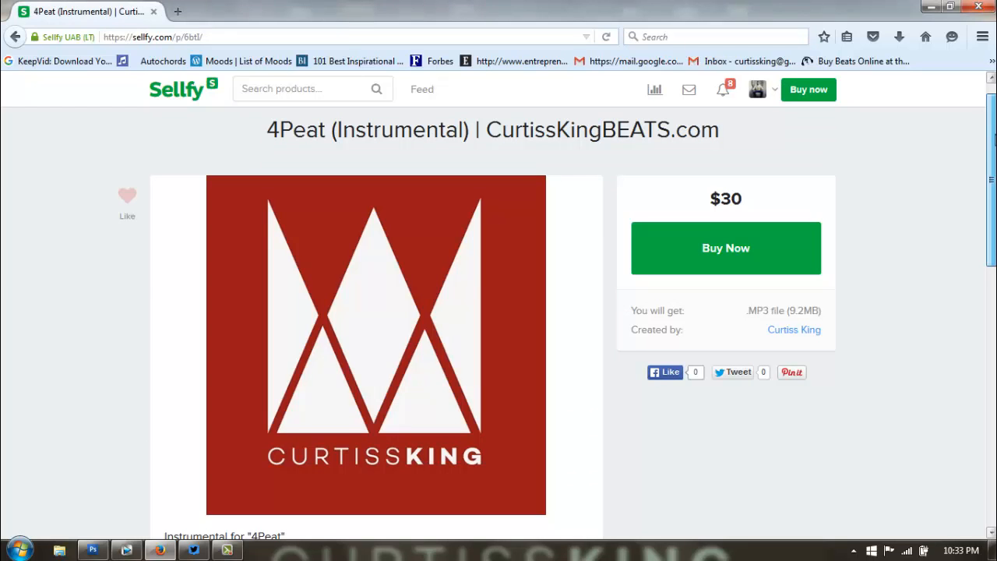
pyautogui.scroll(-3)
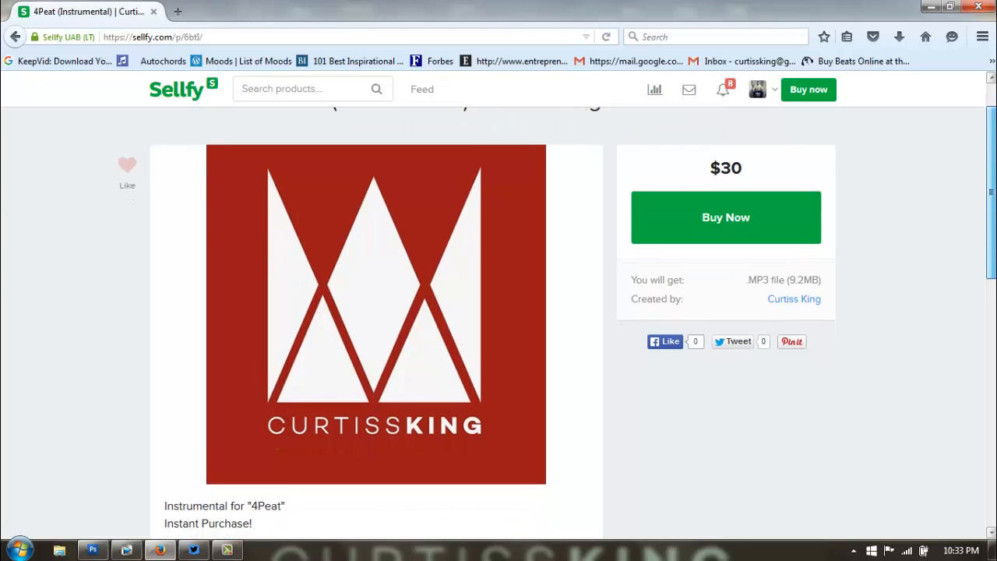
pyautogui.scroll(-3)
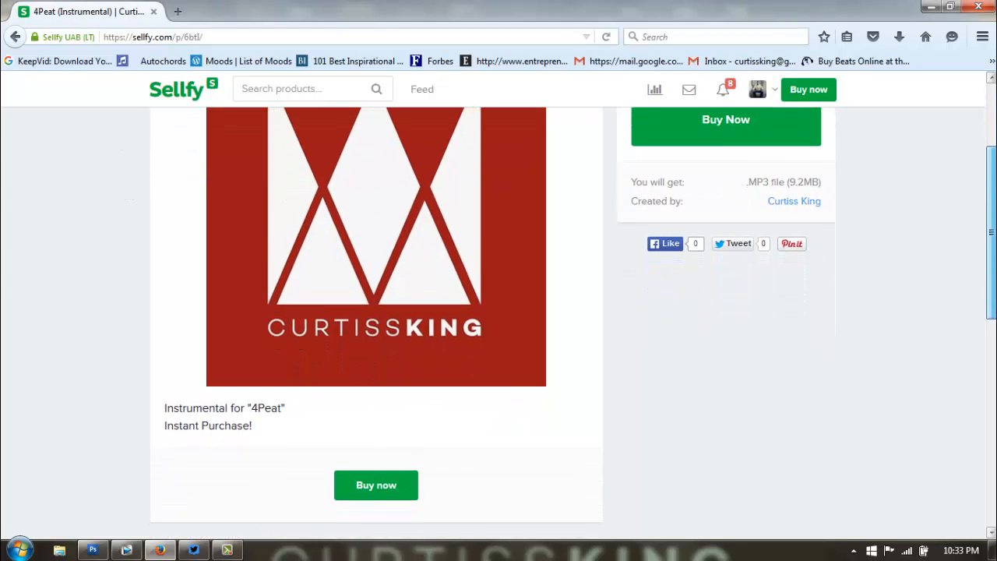
pyautogui.scroll(-3)
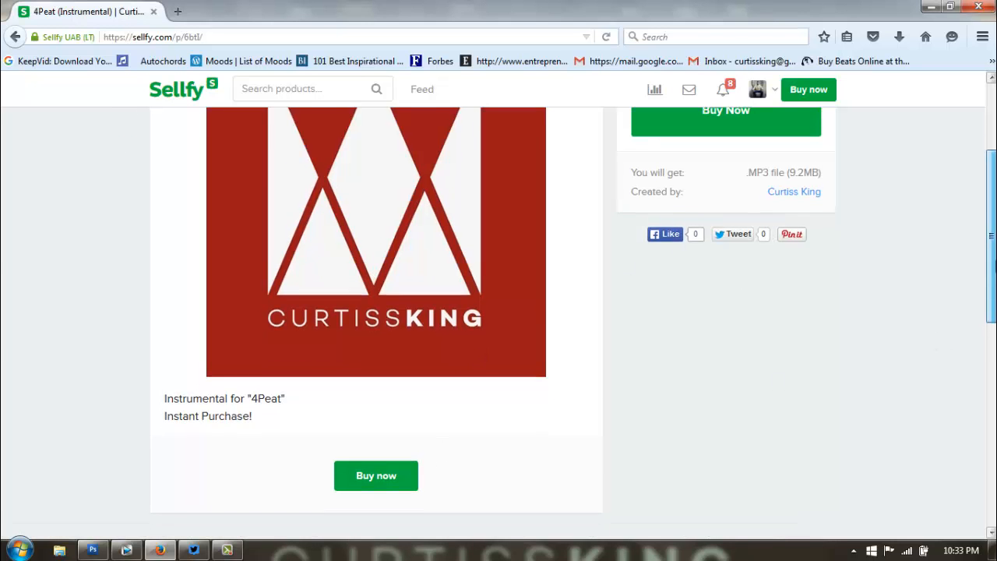
pyautogui.scroll(3)
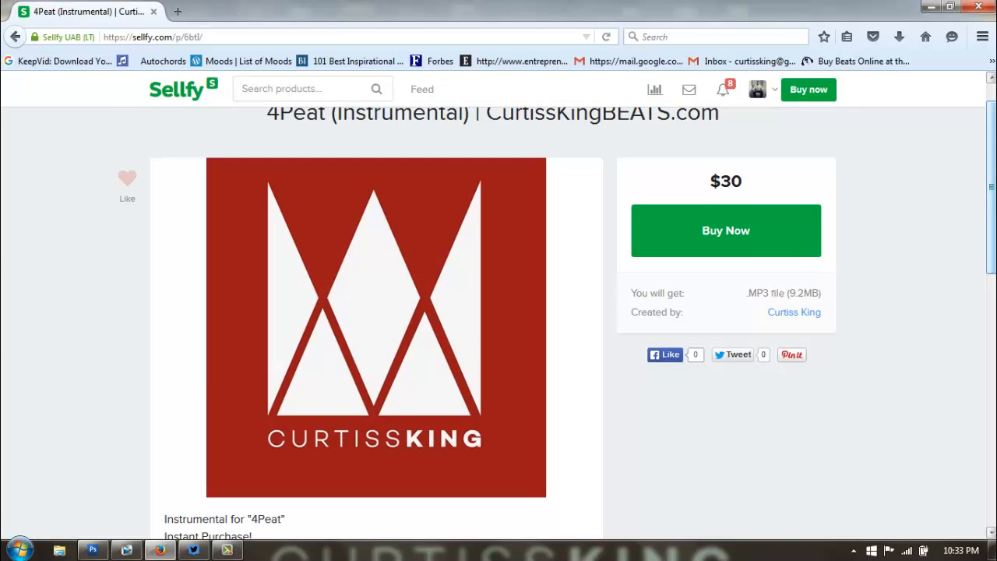